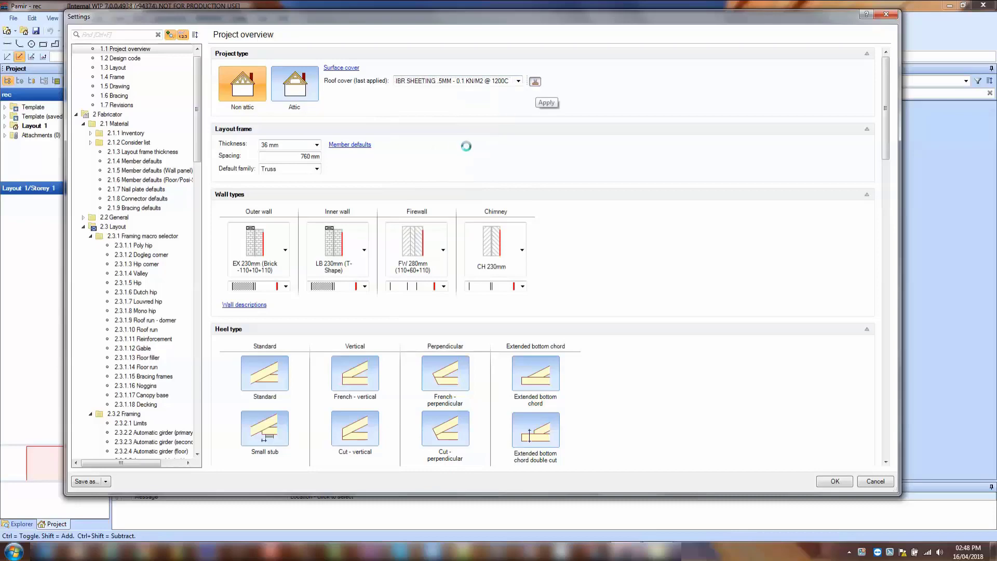
Choose the Small stub heel and set the roof surface vertical height to 500
scroll("down", 3)
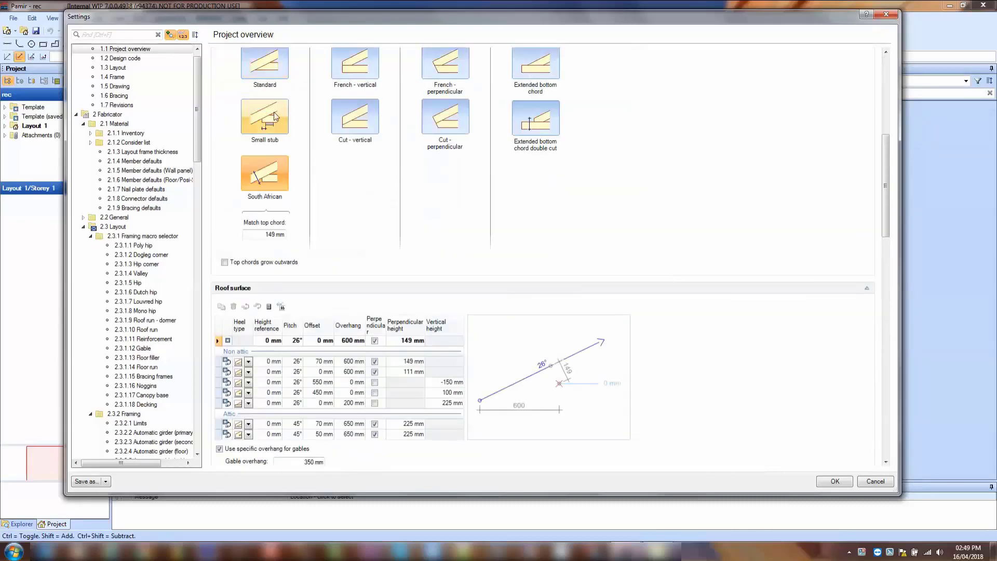
left_click(264, 117)
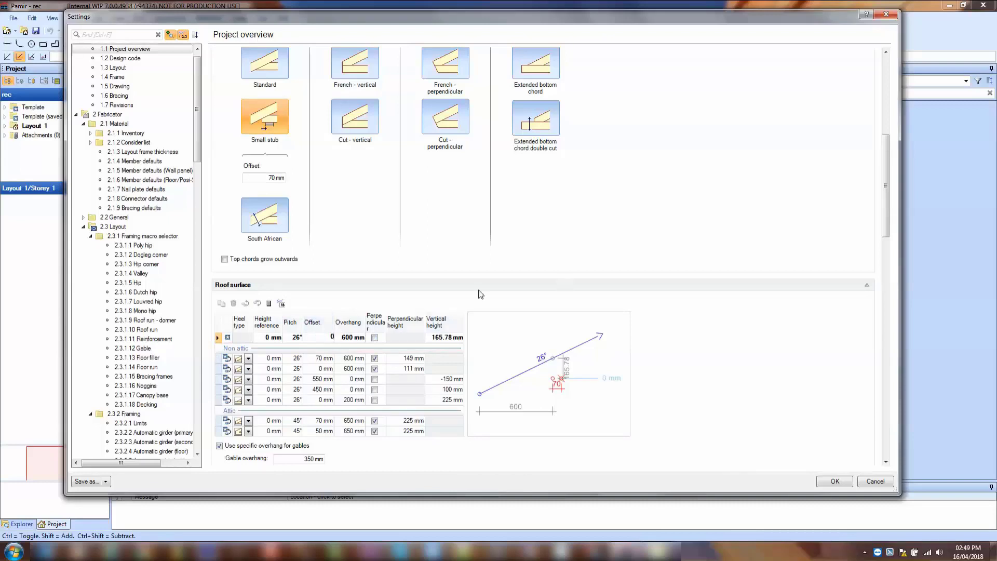
left_click(447, 337)
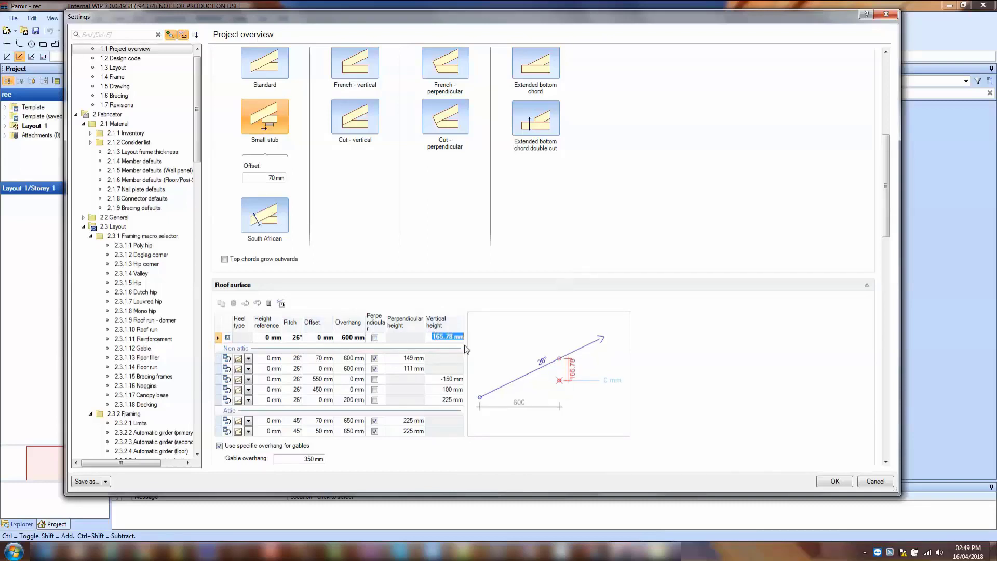
type("500")
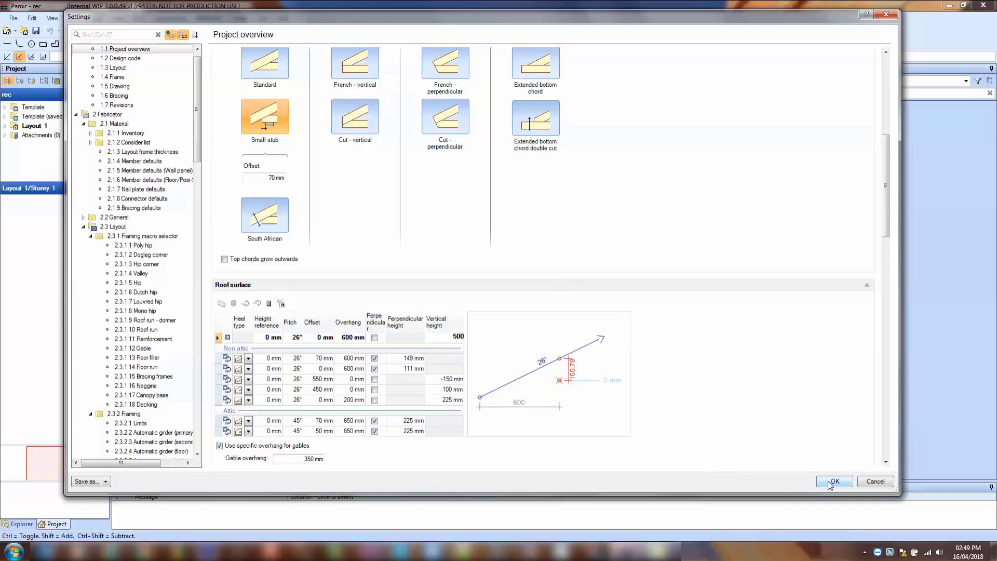
left_click(833, 481)
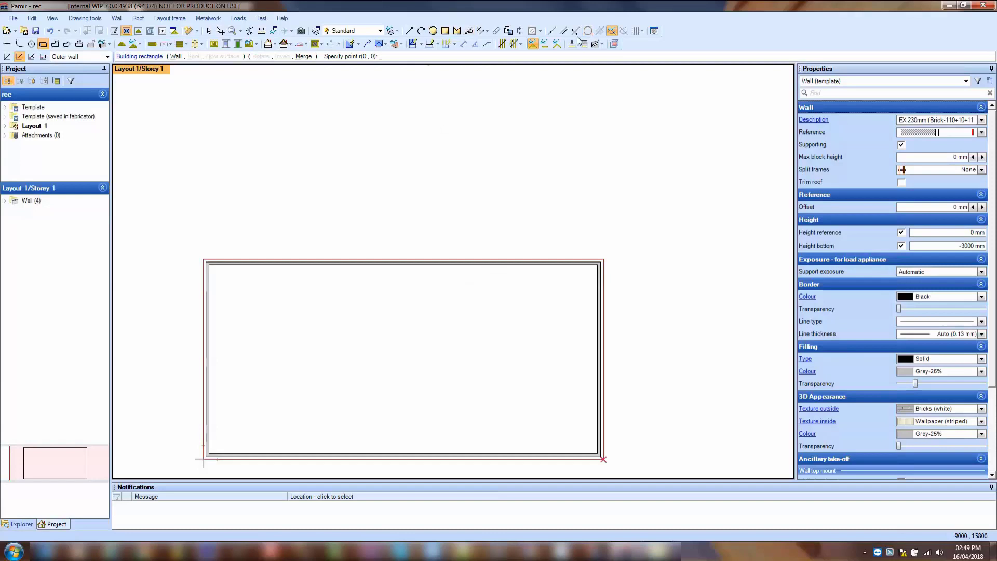
Pick the Construction circle tool in the layout view
left_click(586, 31)
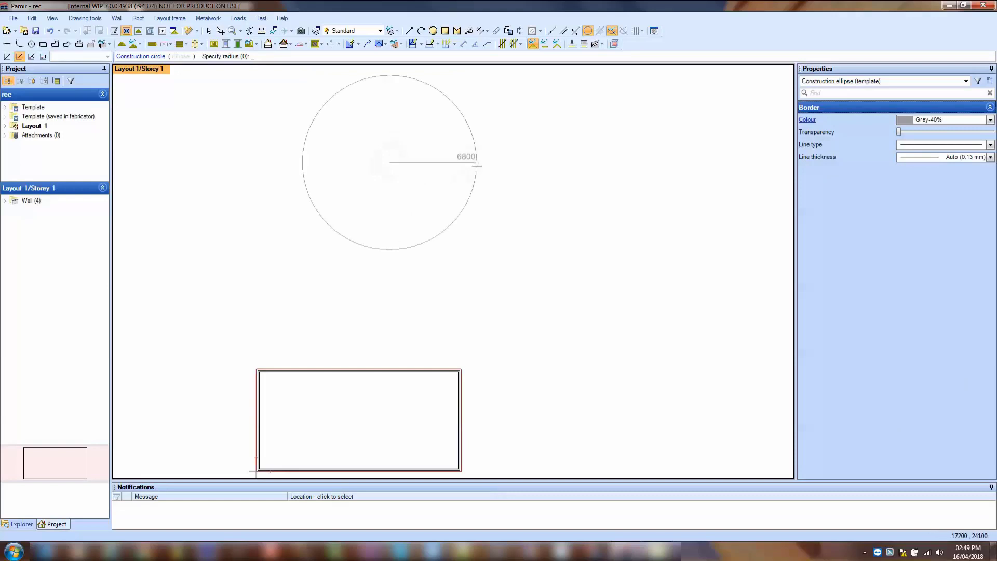
Size the construction circle and add a parallel construction line offset 4600
type("1000")
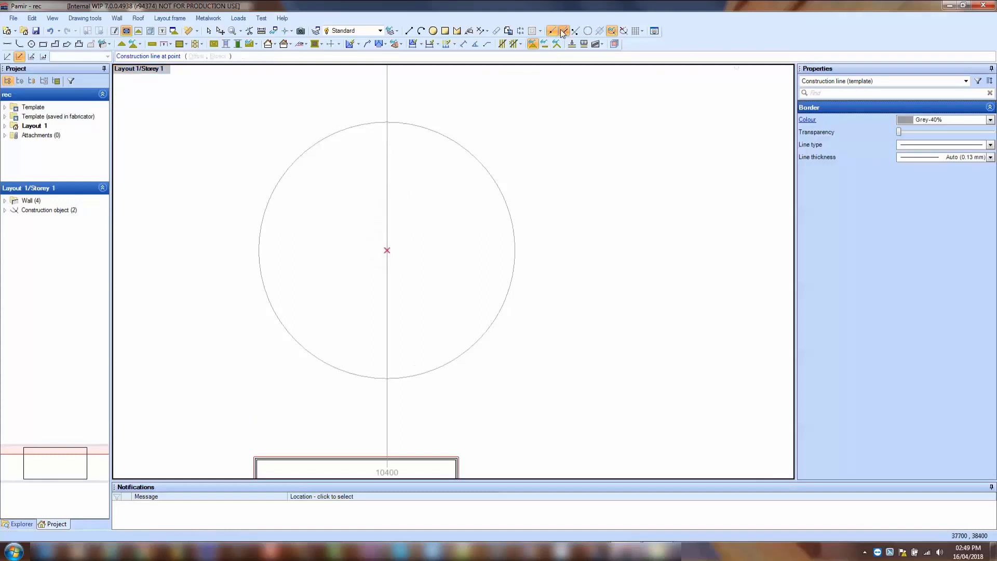
left_click(562, 30)
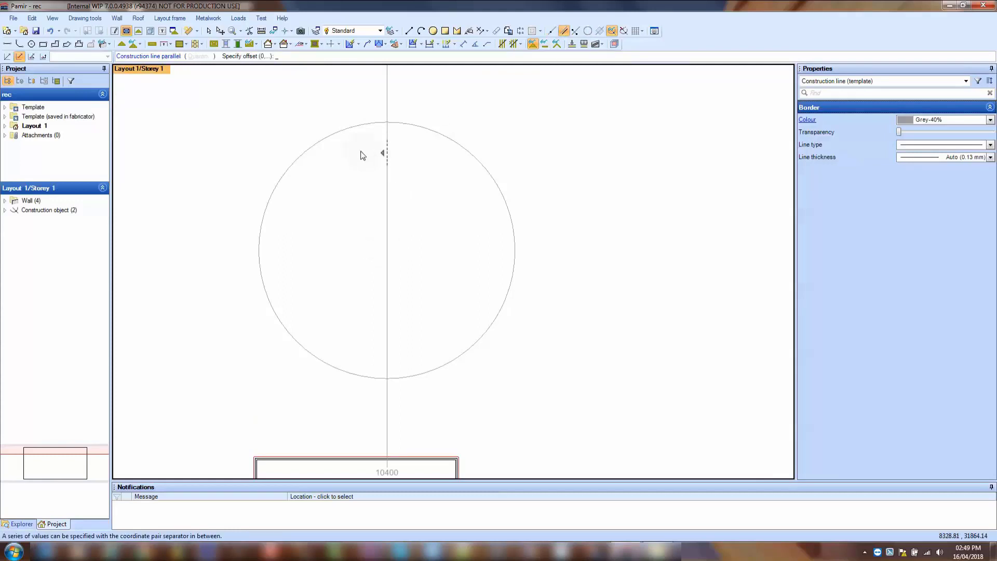
type("4600")
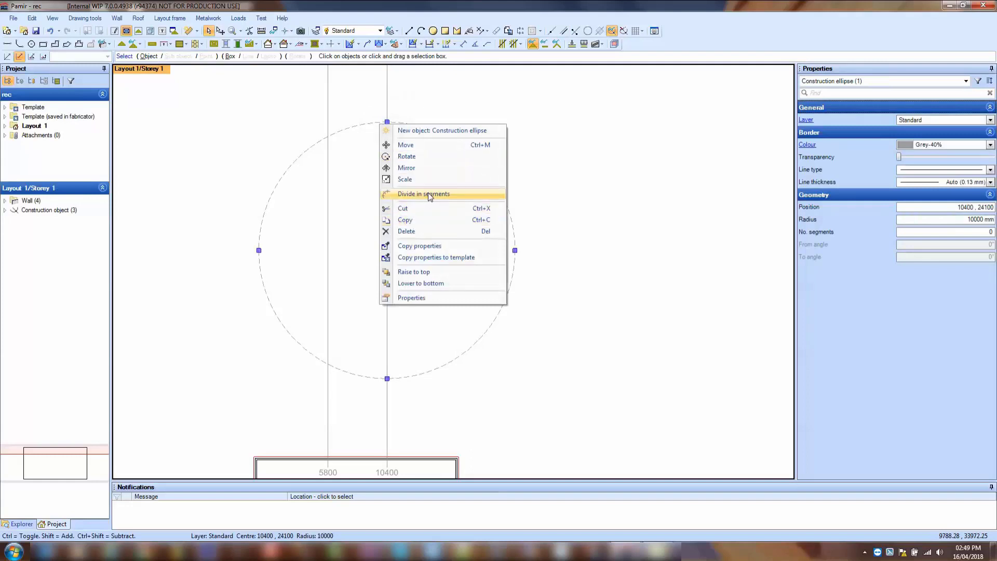
Split the construction circle with Divide in segments
left_click(424, 194)
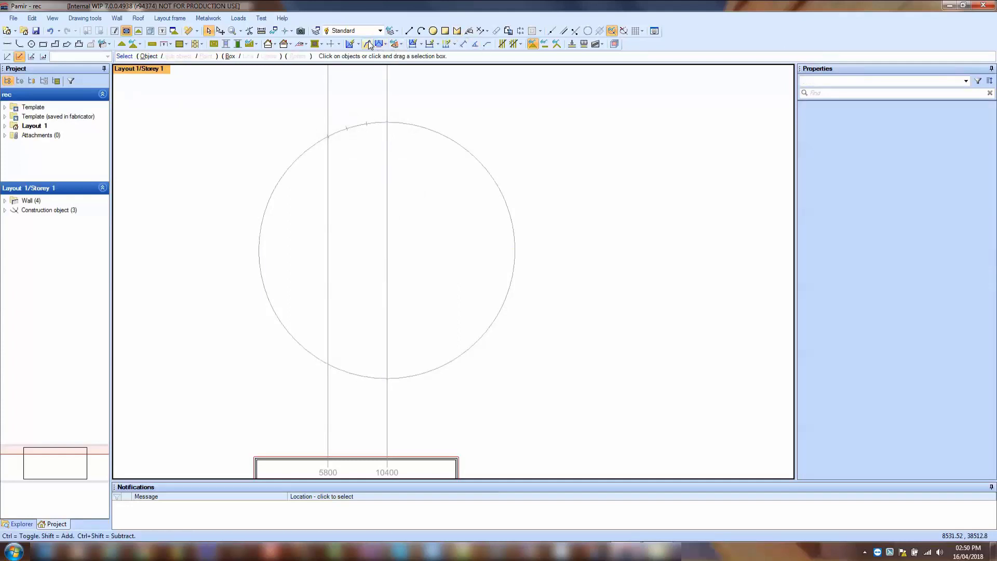
left_click(367, 43)
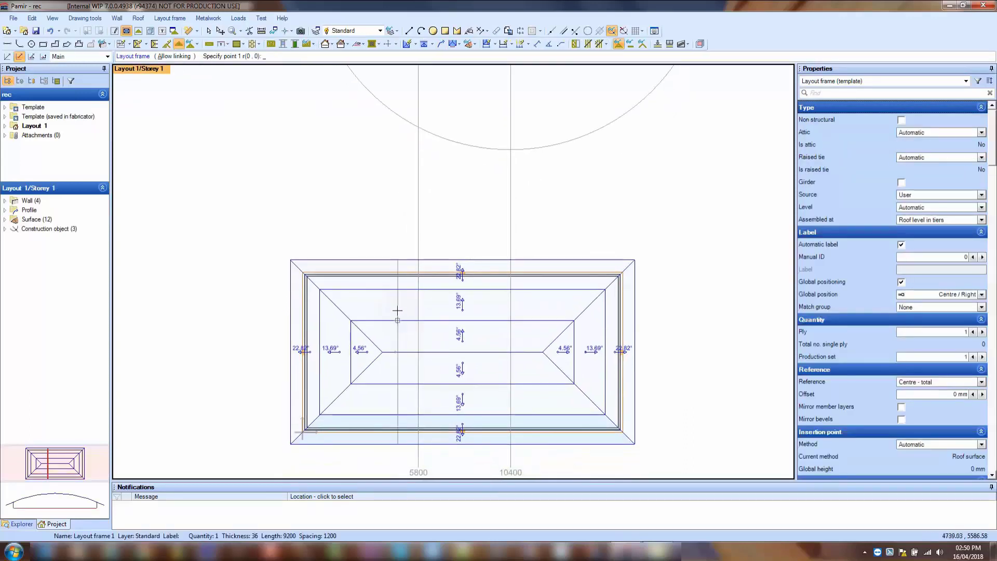
Place truss frame T1, 9200 long, along the 5800 construction line
left_click(396, 320)
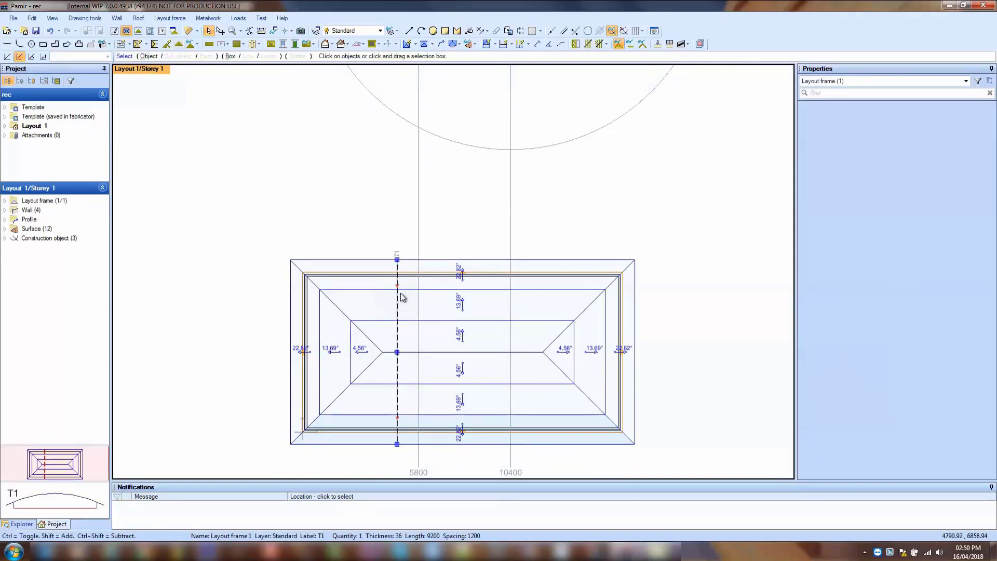
mouse_move(397, 306)
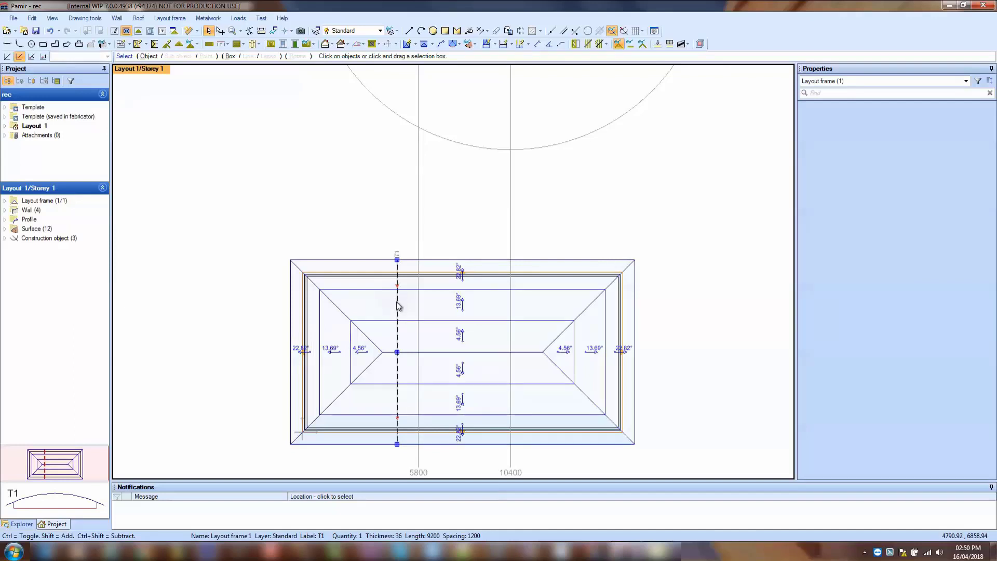
mouse_move(397, 306)
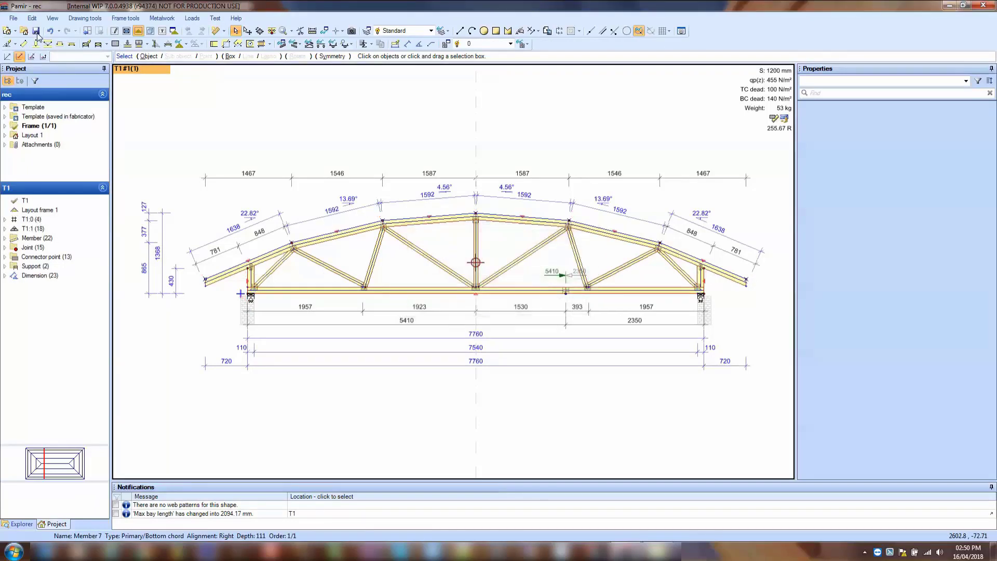
Save the designed truss T1 with its member stress percentages
left_click(36, 30)
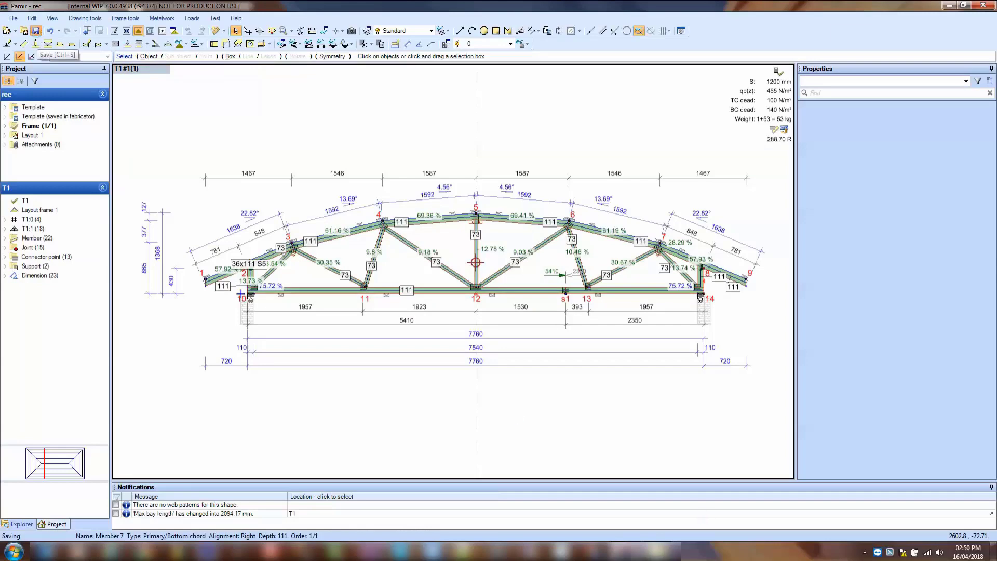